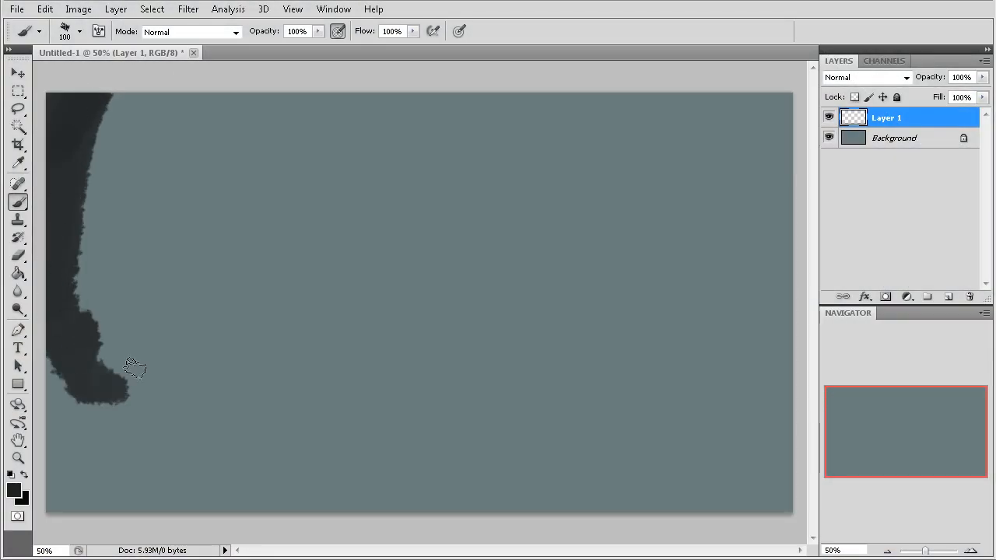
- Paint a jagged dark rock mass along the bottom-left with a peak rising from it
{"action": "left_click_drag", "start_coordinate": [132, 370], "coordinate": [506, 500]}
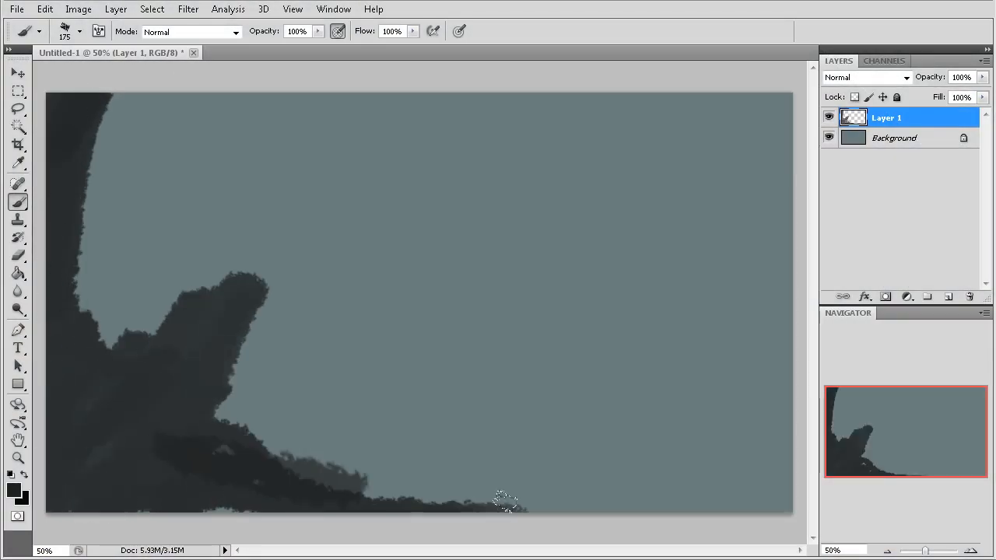